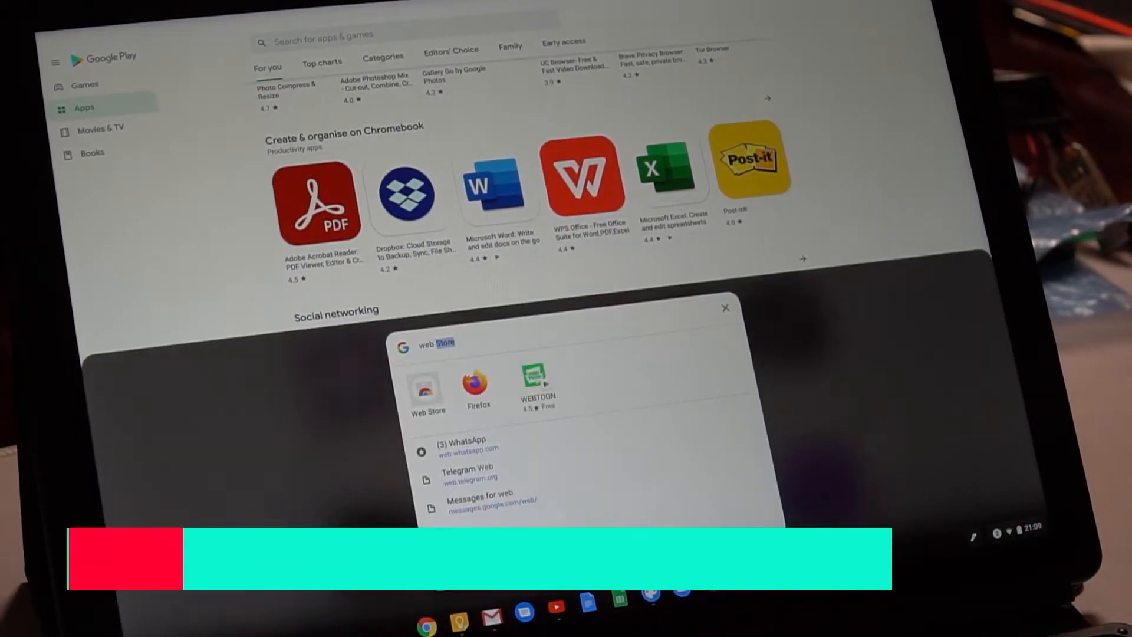
# - Open the WineHQ Application Database homepage from the launcher search in the browser
pyautogui.click(427, 390)
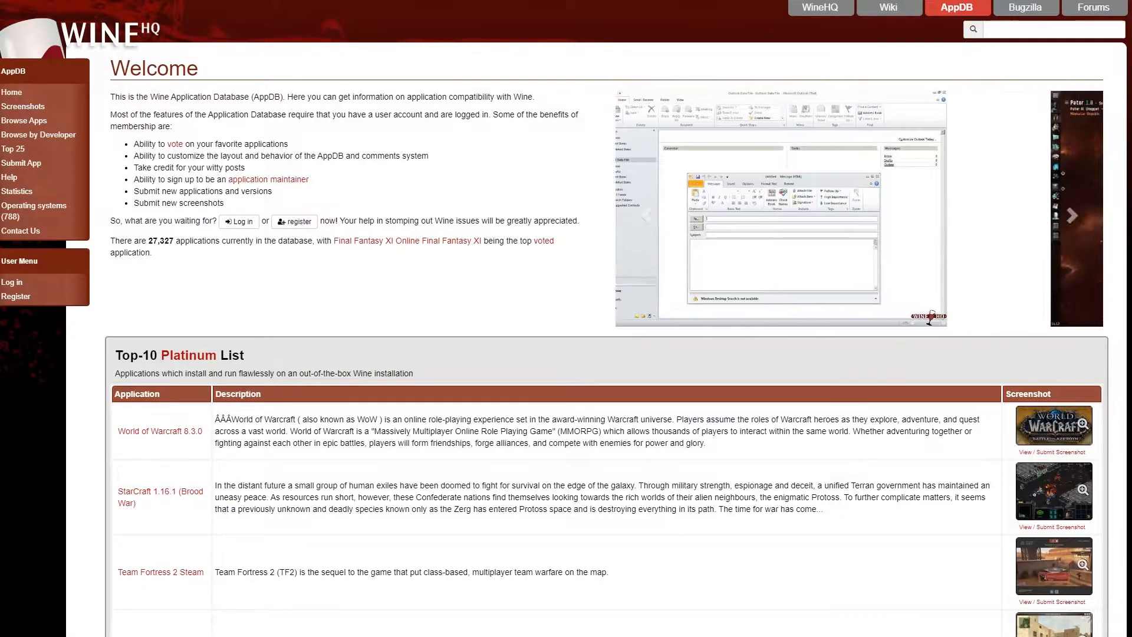
# - Search the WineHQ AppDB site for 'Premiere'
pyautogui.click(1071, 215)
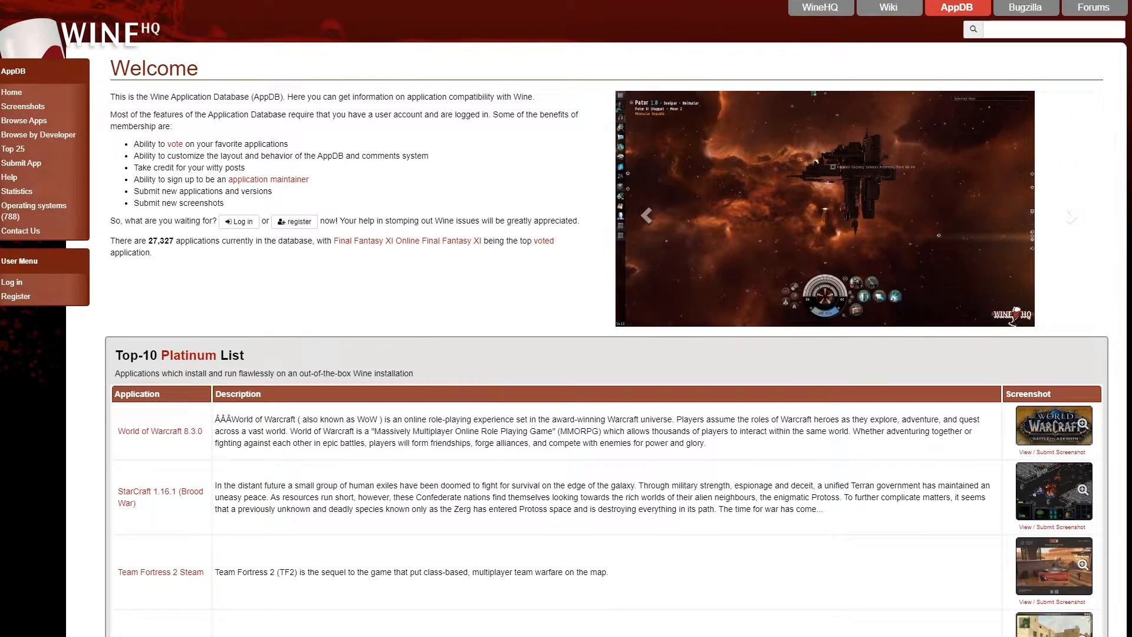
pyautogui.moveTo(994, 64)
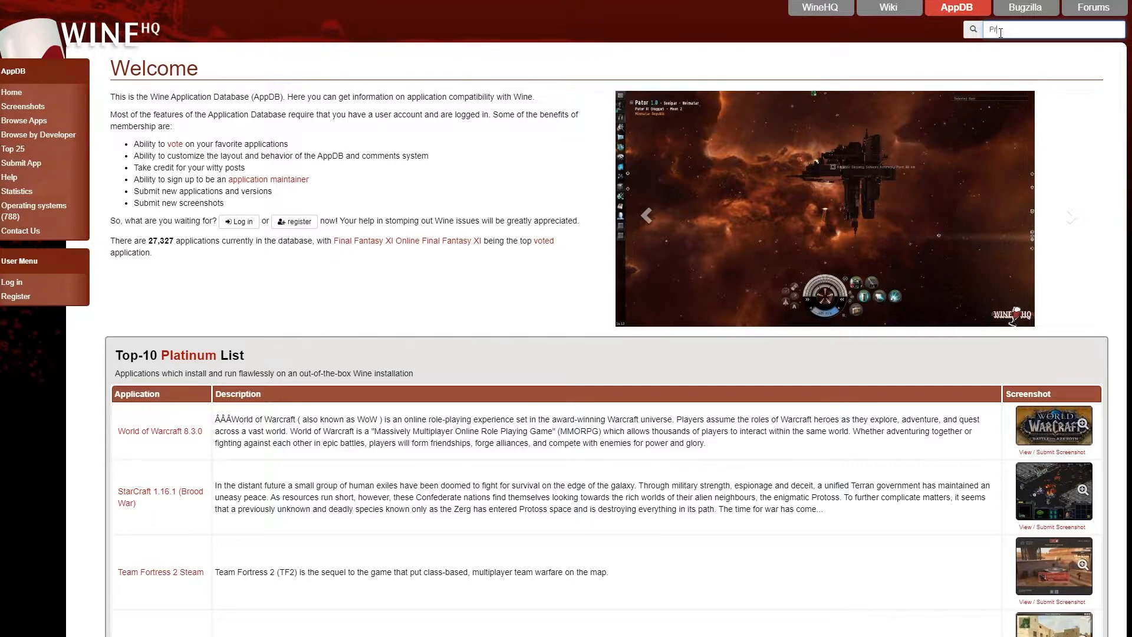
pyautogui.press('Return')
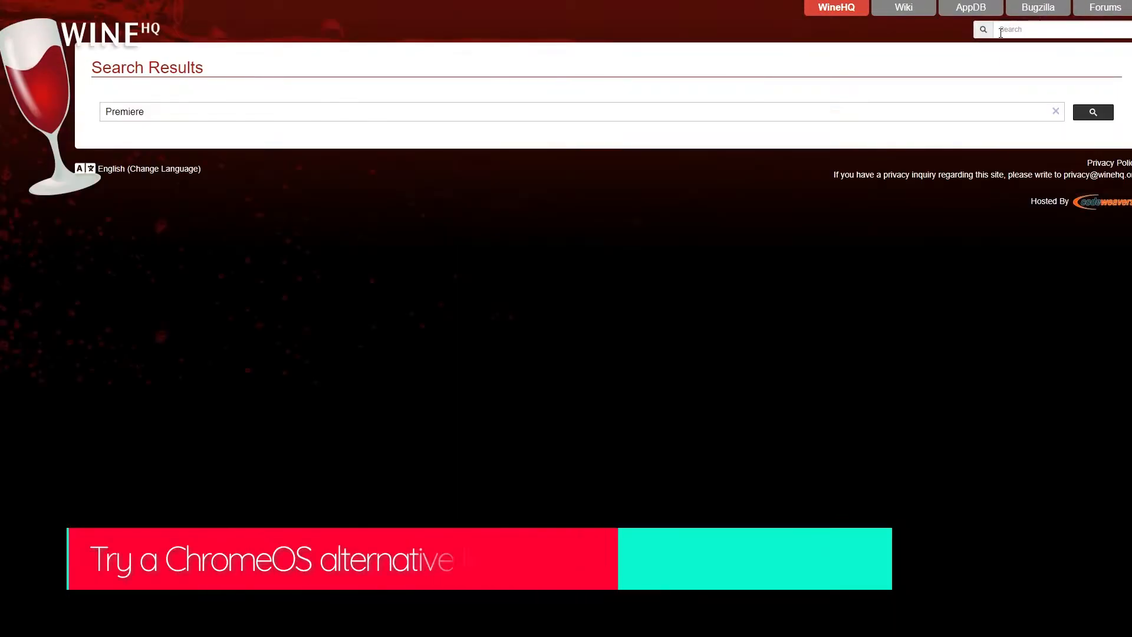
# - Open the 'Adobe Premiere' AppDB entry to view its versions and ratings
pyautogui.click(1092, 112)
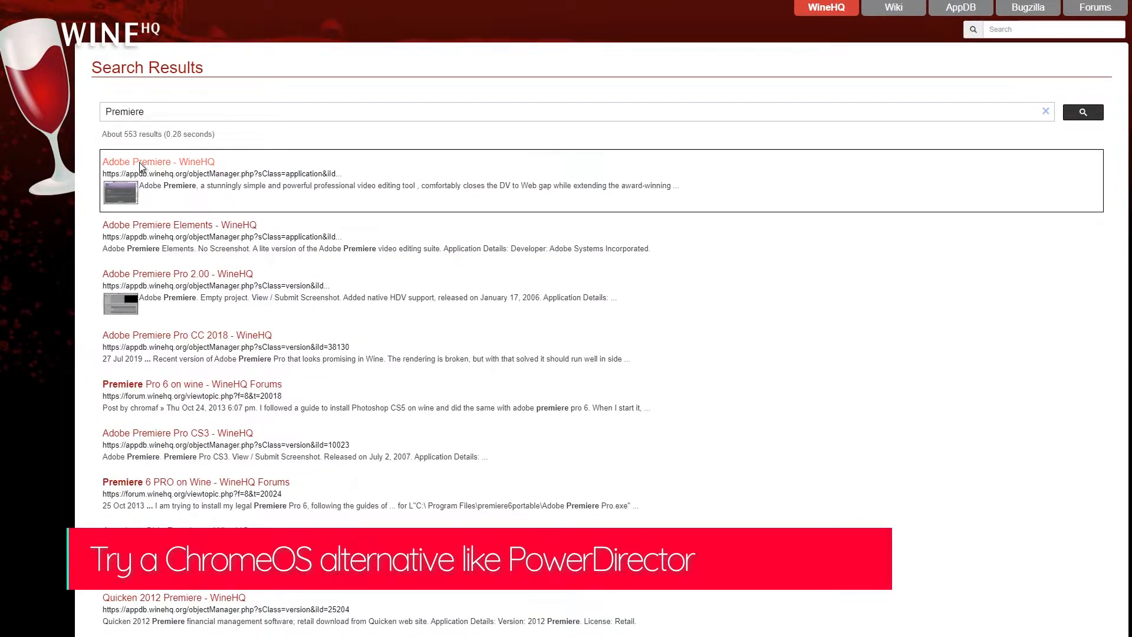
pyautogui.click(157, 161)
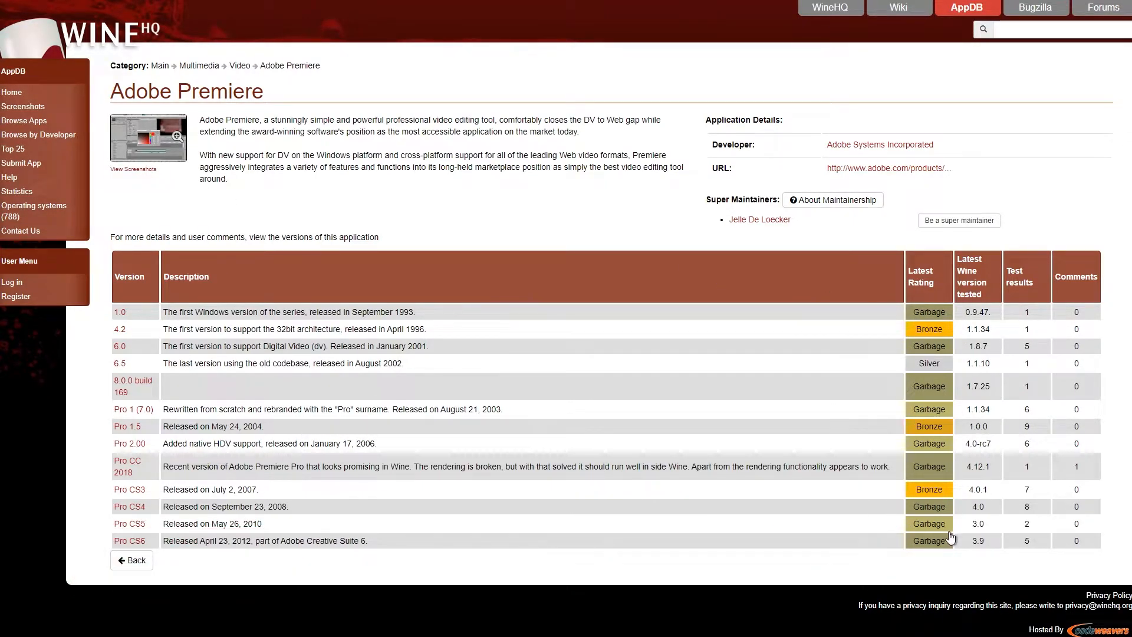
pyautogui.moveTo(818, 382)
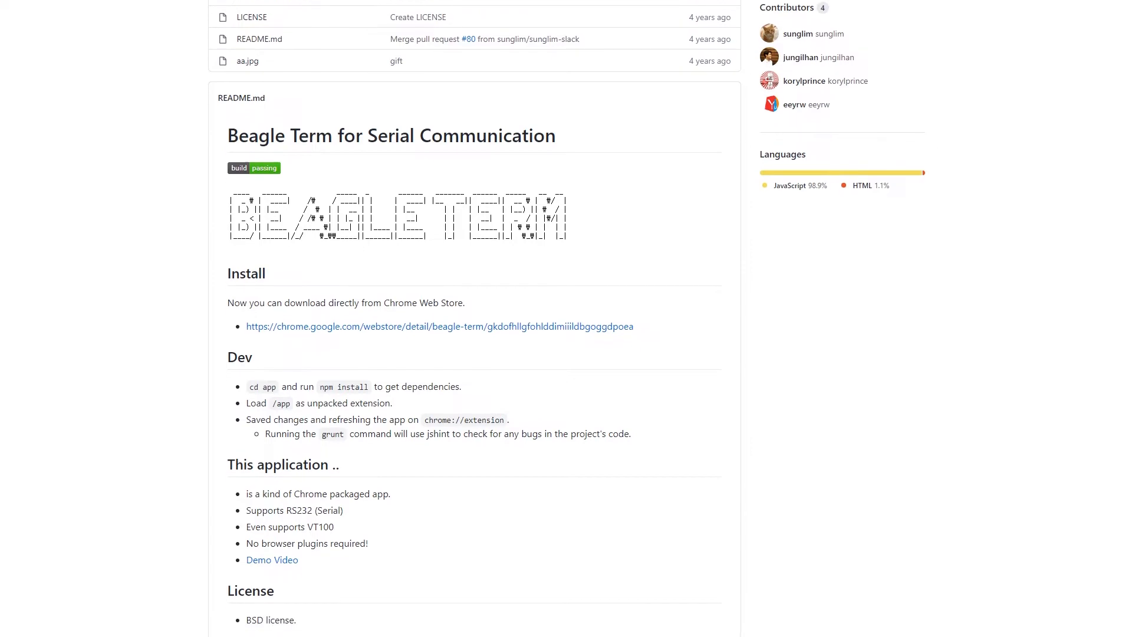
# - Scroll down the Beagle Term README to its install, dev, license and community sections
pyautogui.scroll(-3)
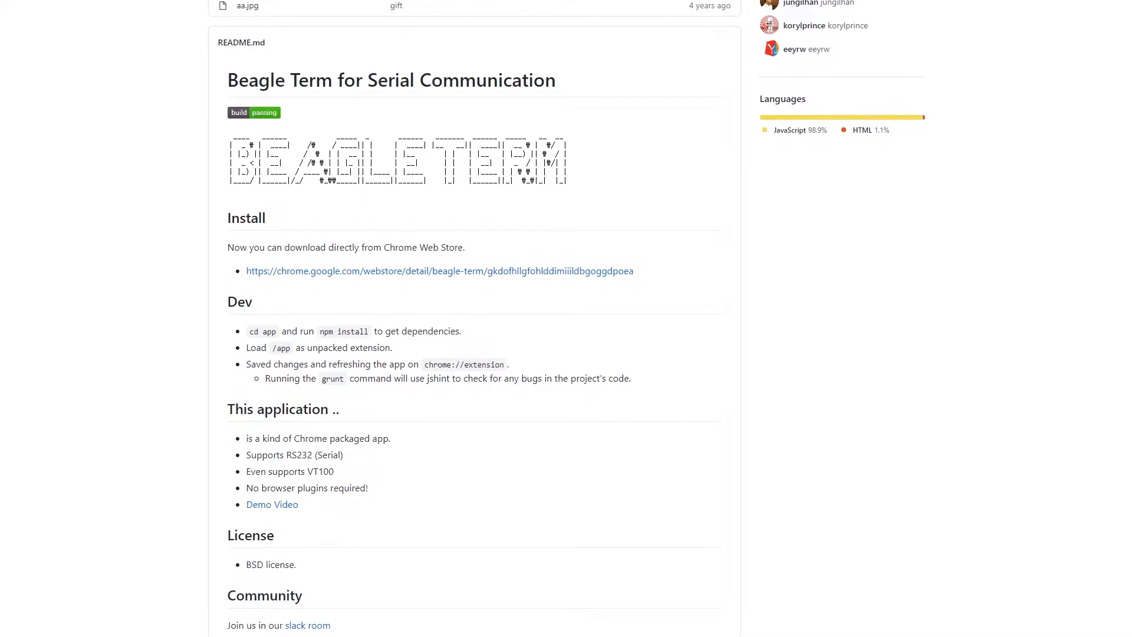